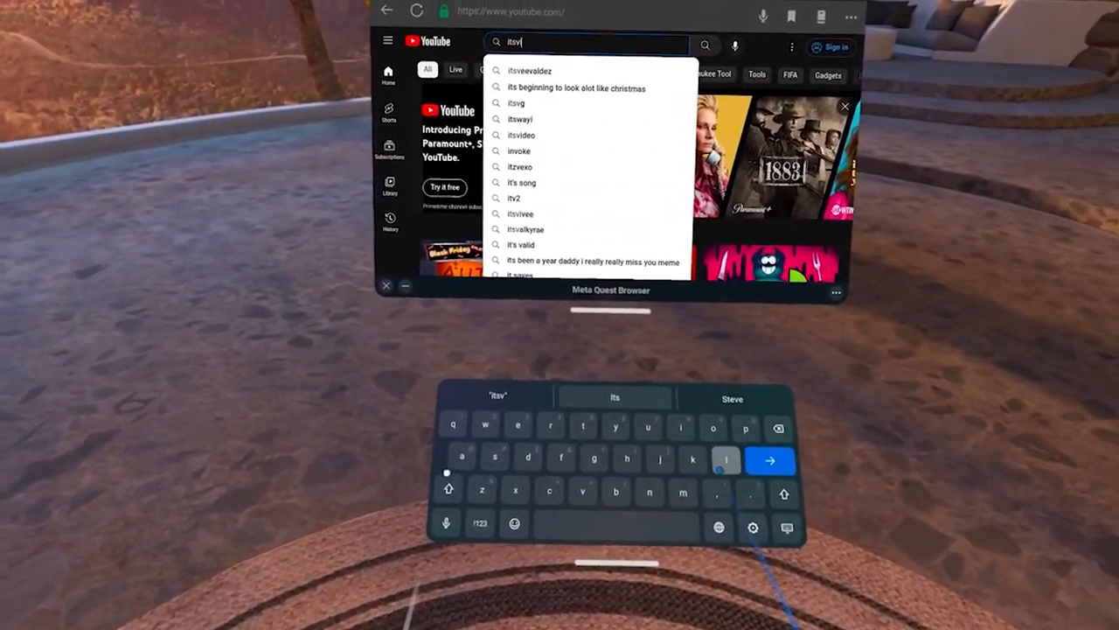
# Search YouTube for itsVlad and open the itsVlad channel page
pyautogui.write('lad')
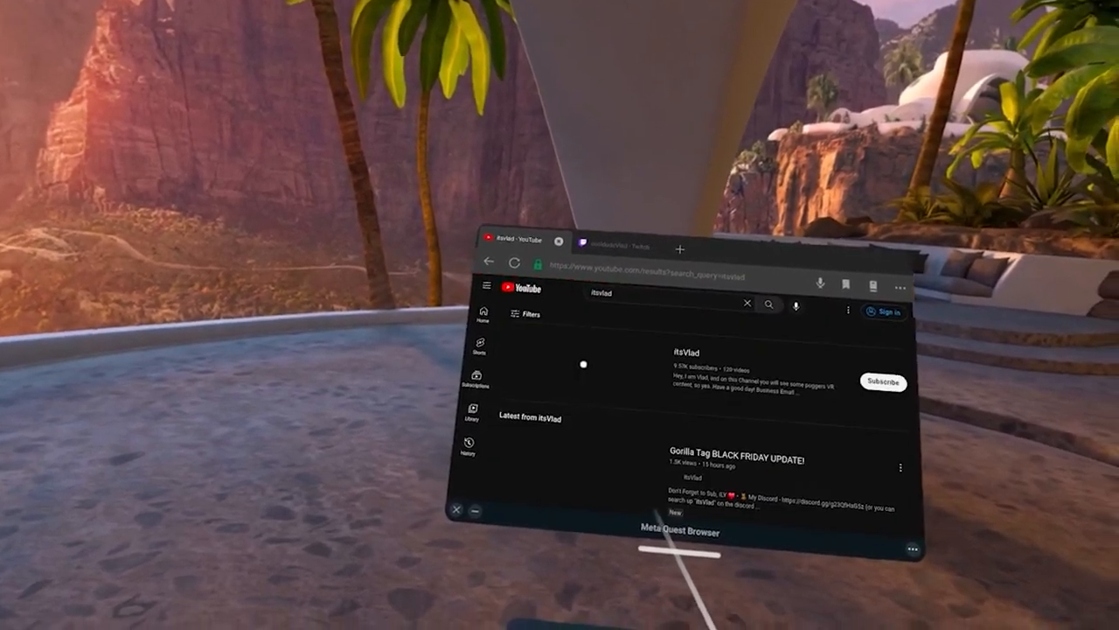
pyautogui.click(686, 346)
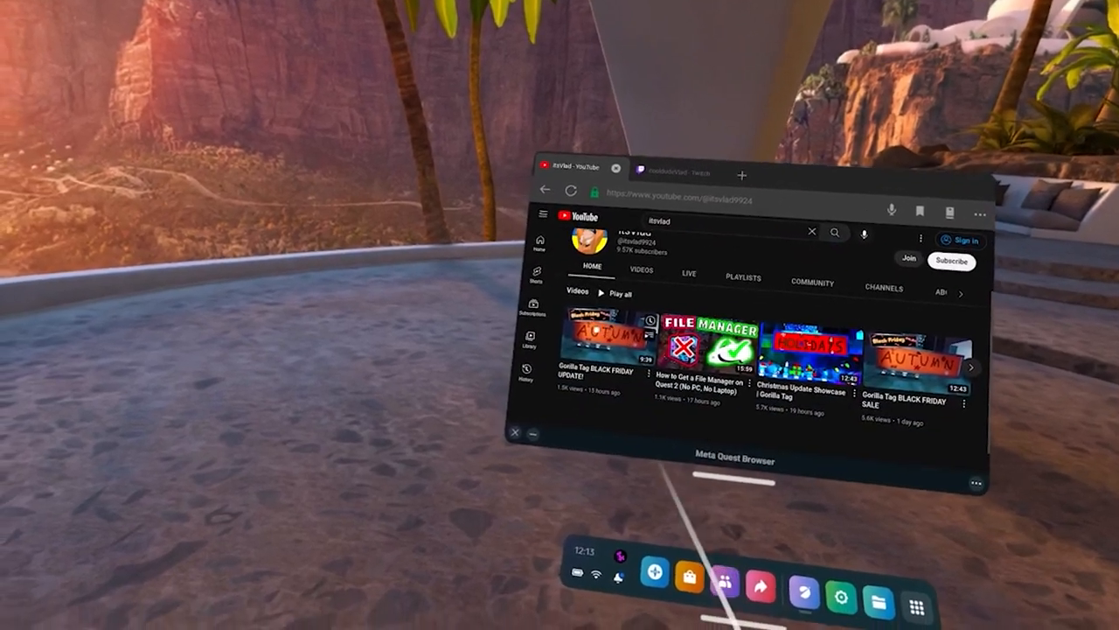
# Open the Gorilla Tag BLACK FRIDAY UPDATE! video to reach its discord.gg invite link
pyautogui.click(612, 337)
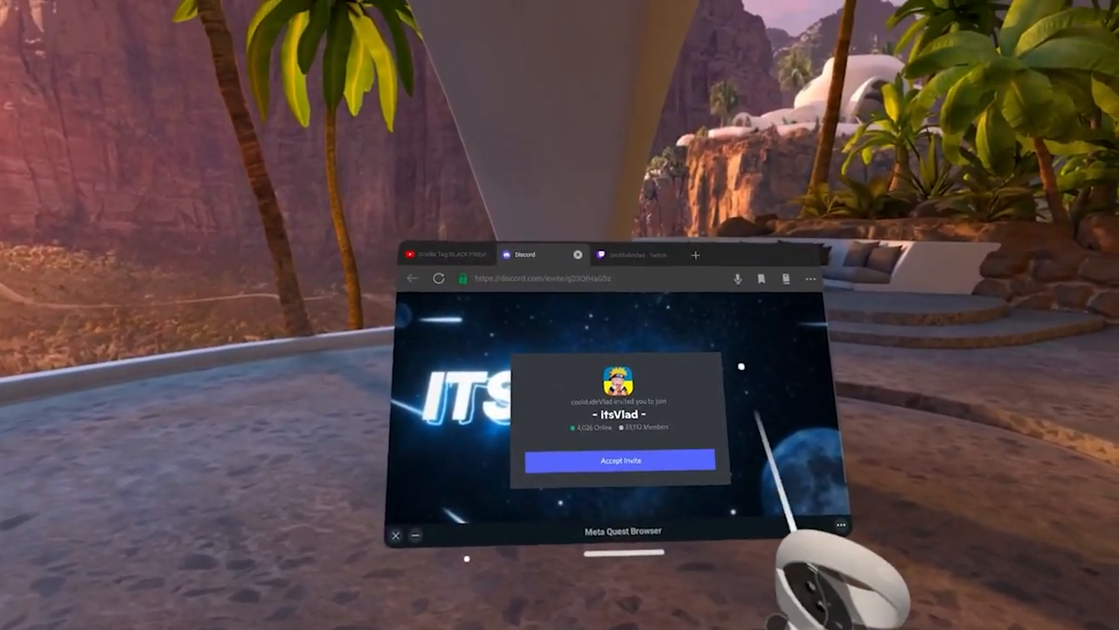
# Accept the invite to the itsVlad Discord server
pyautogui.click(620, 460)
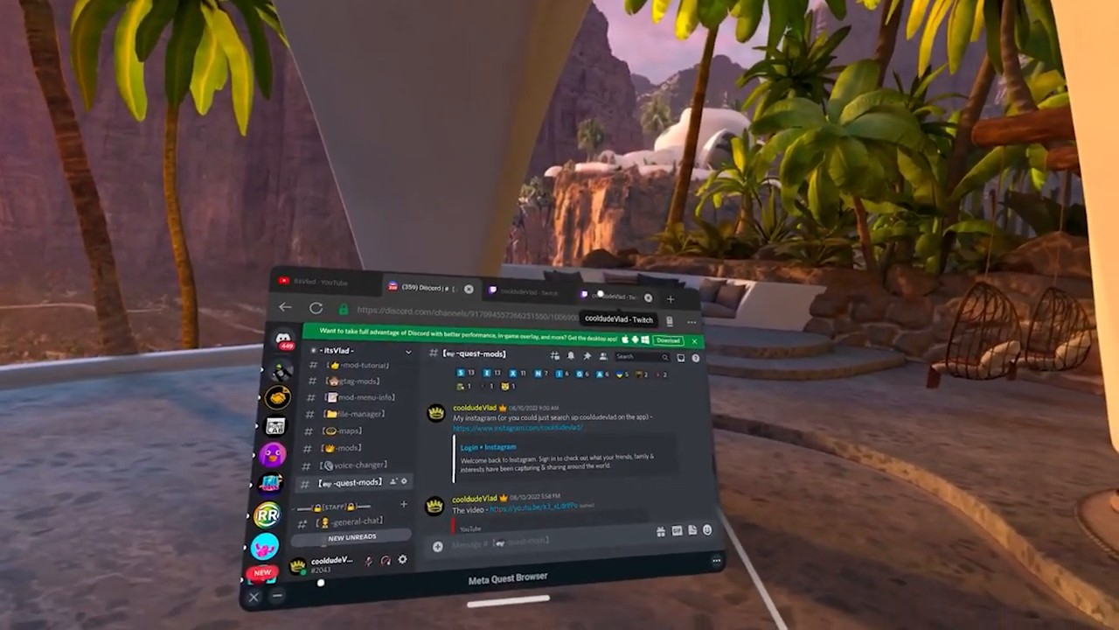
# Follow the MediaFire link for the M.zip mod files posted in quest-mods
pyautogui.click(599, 290)
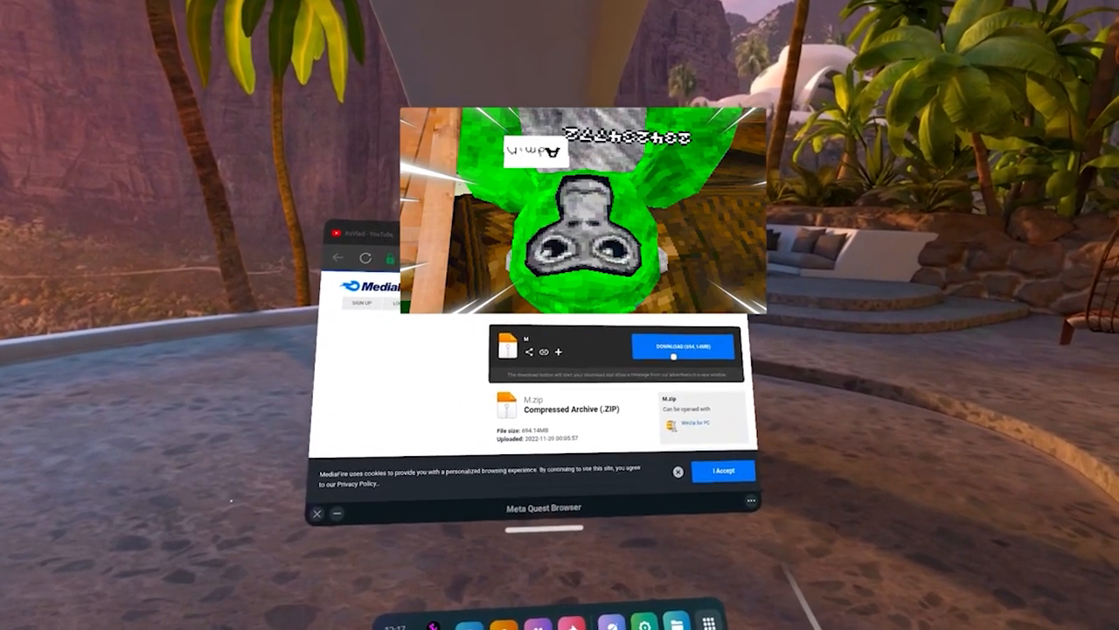
# Download the 694.14 MB M.zip archive from MediaFire
pyautogui.click(683, 346)
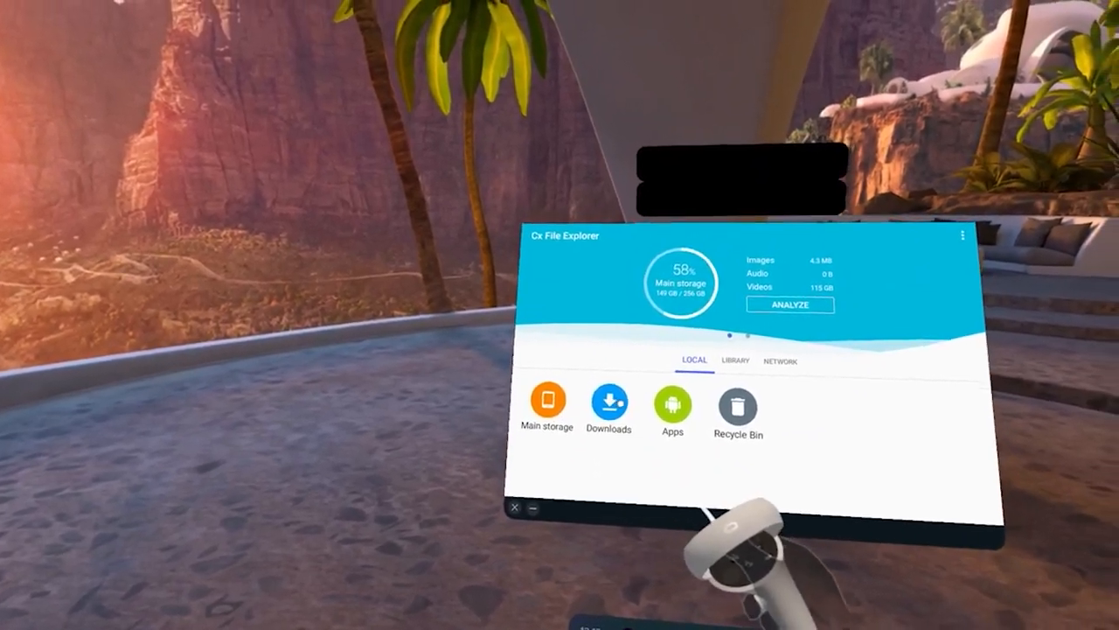
# Delete four old items from Downloads and open the M folder inside the M zip
pyautogui.click(609, 405)
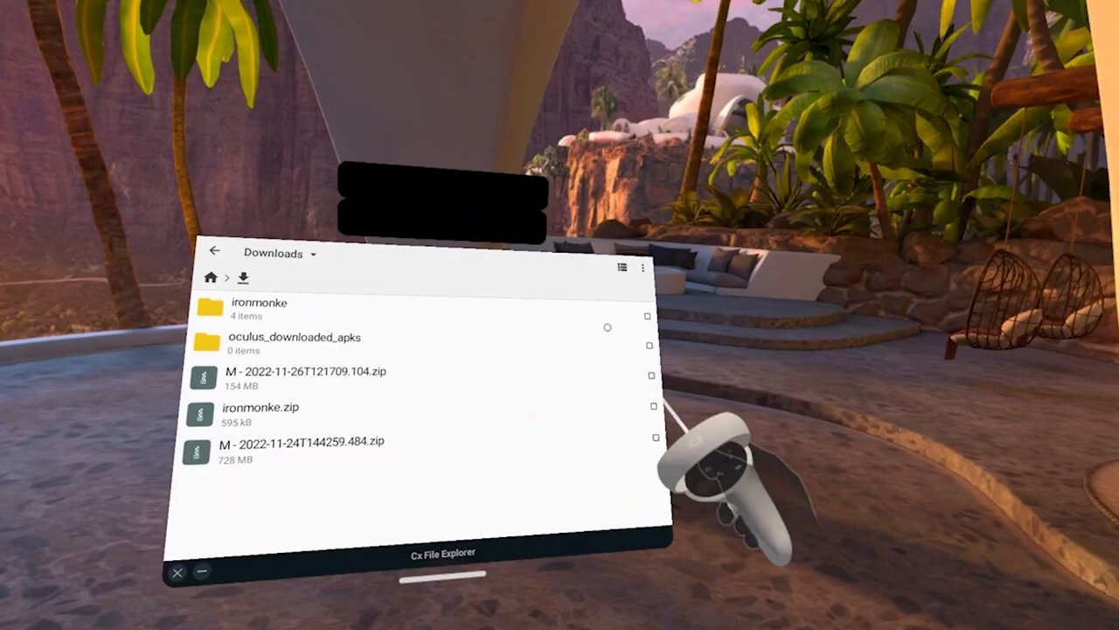
pyautogui.click(258, 308)
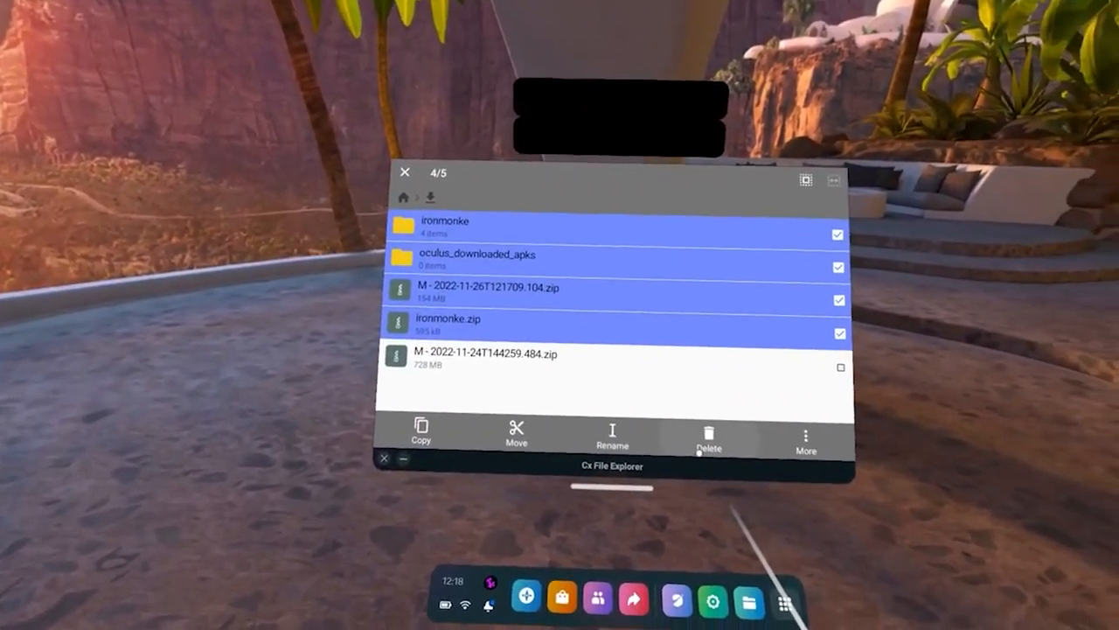
pyautogui.click(709, 438)
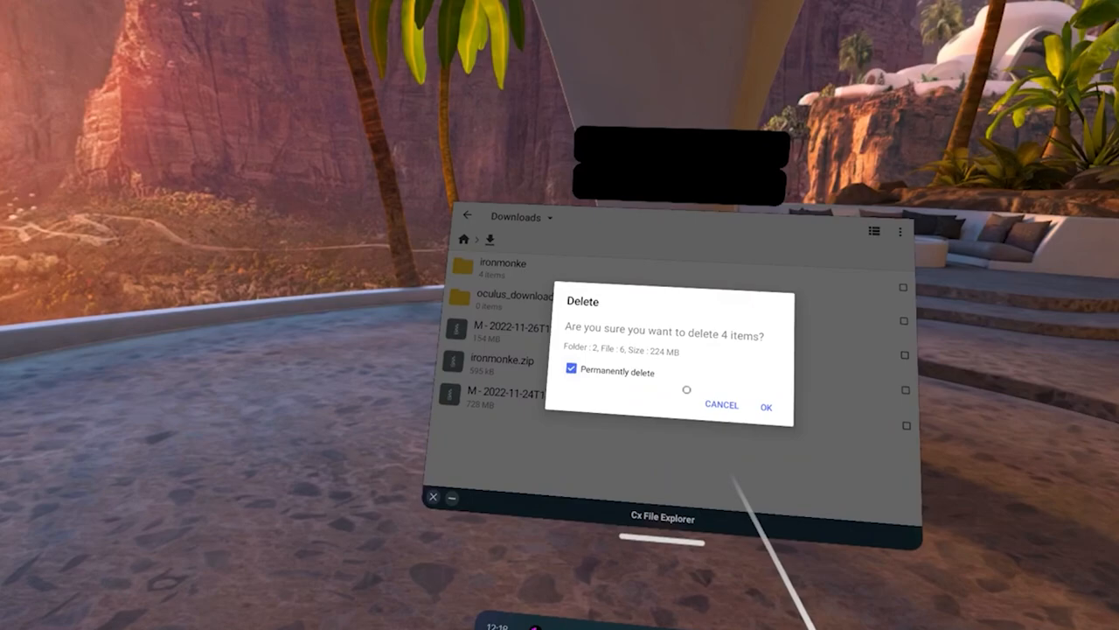
pyautogui.click(767, 405)
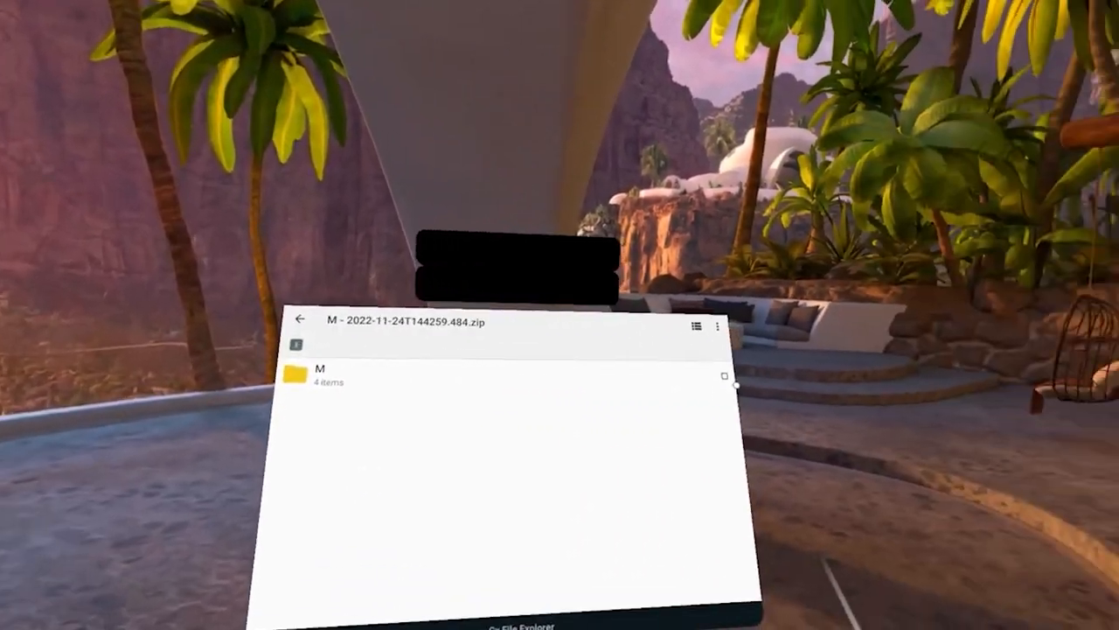
pyautogui.click(314, 373)
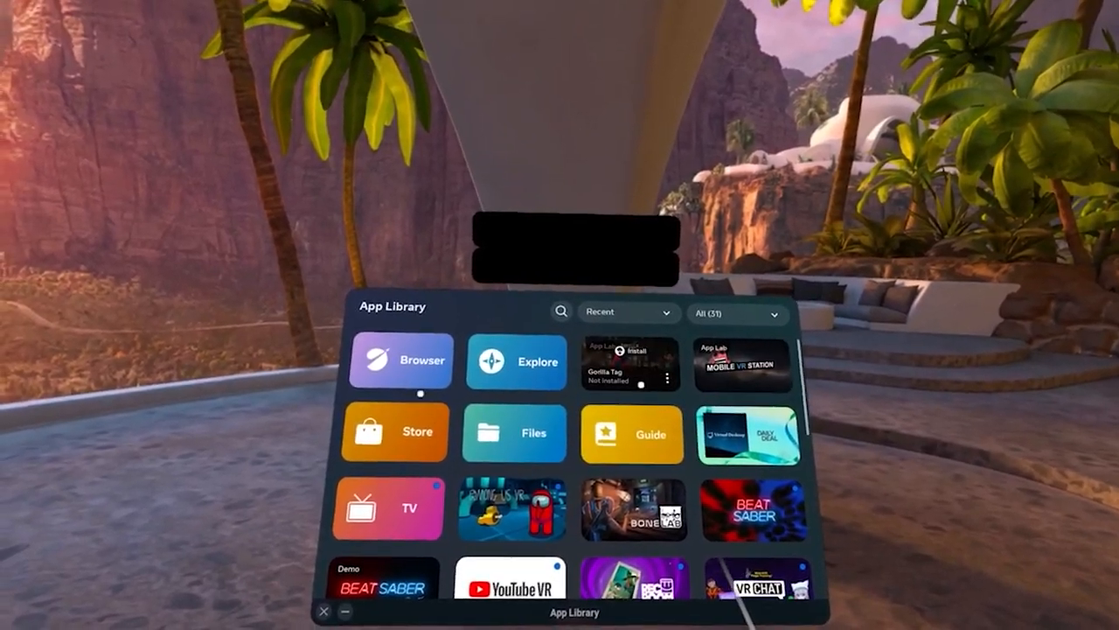
# Filter the App Library to Unknown Sources and launch Cx File Explorer
pyautogui.click(739, 313)
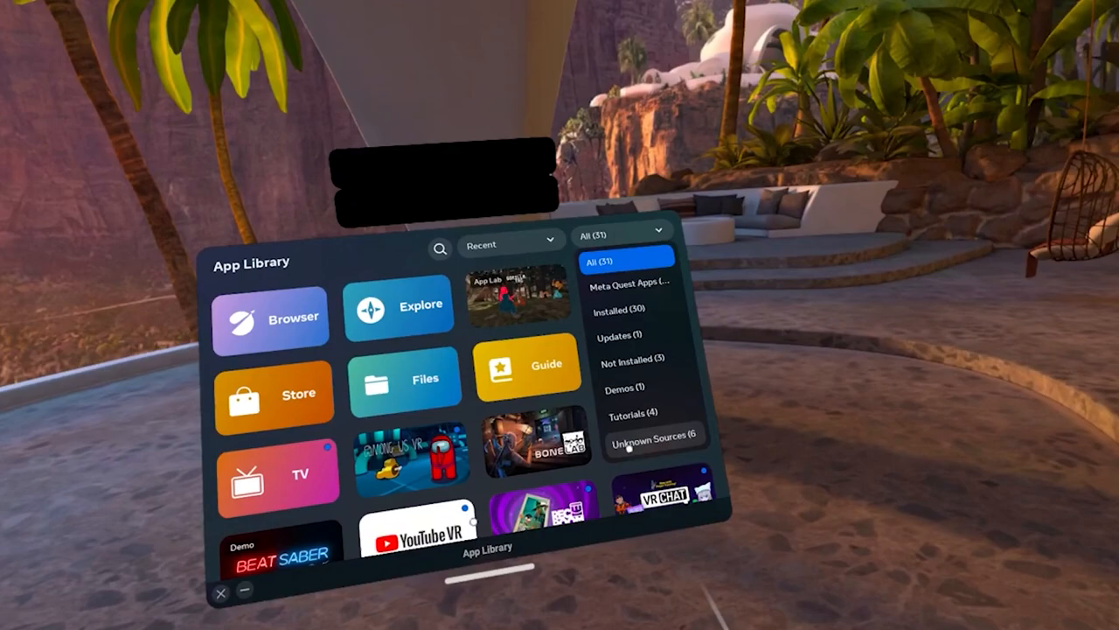
pyautogui.click(654, 438)
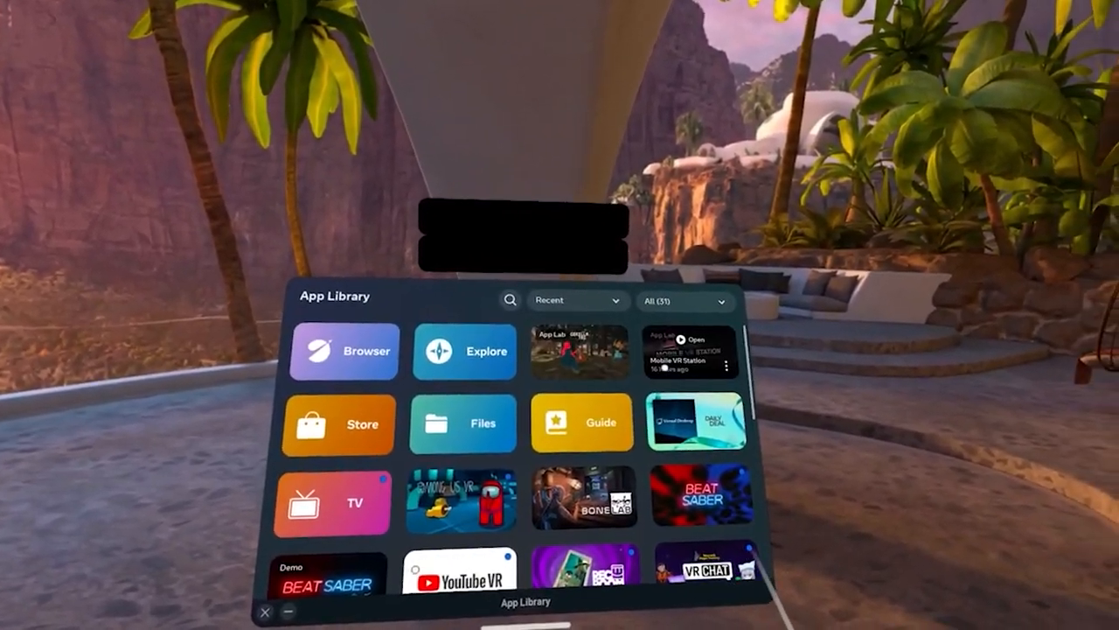
pyautogui.click(731, 367)
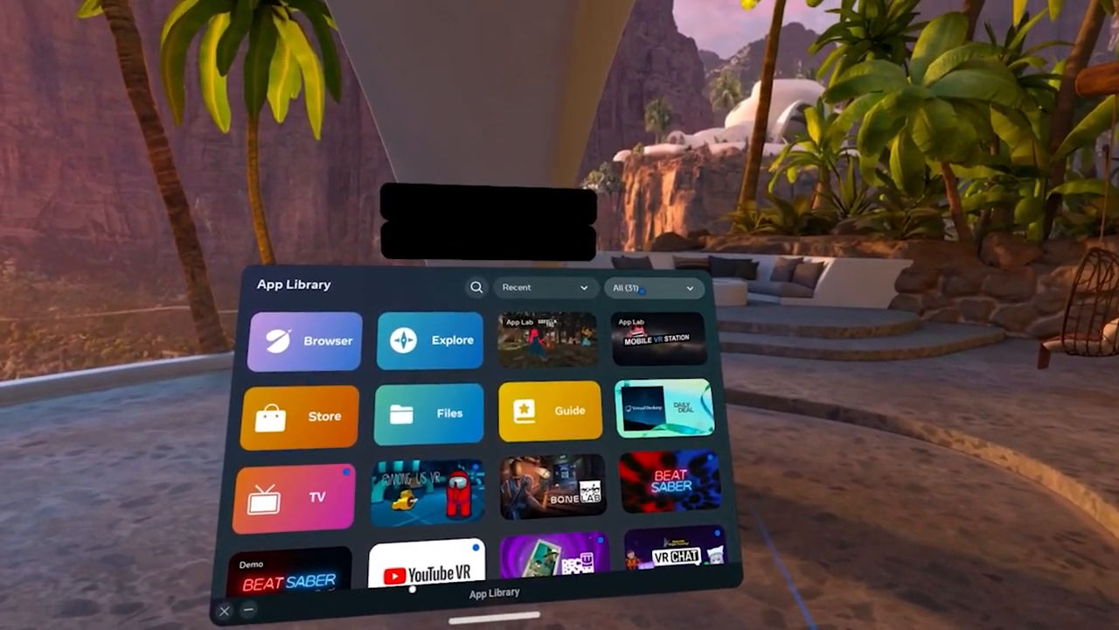
pyautogui.click(655, 287)
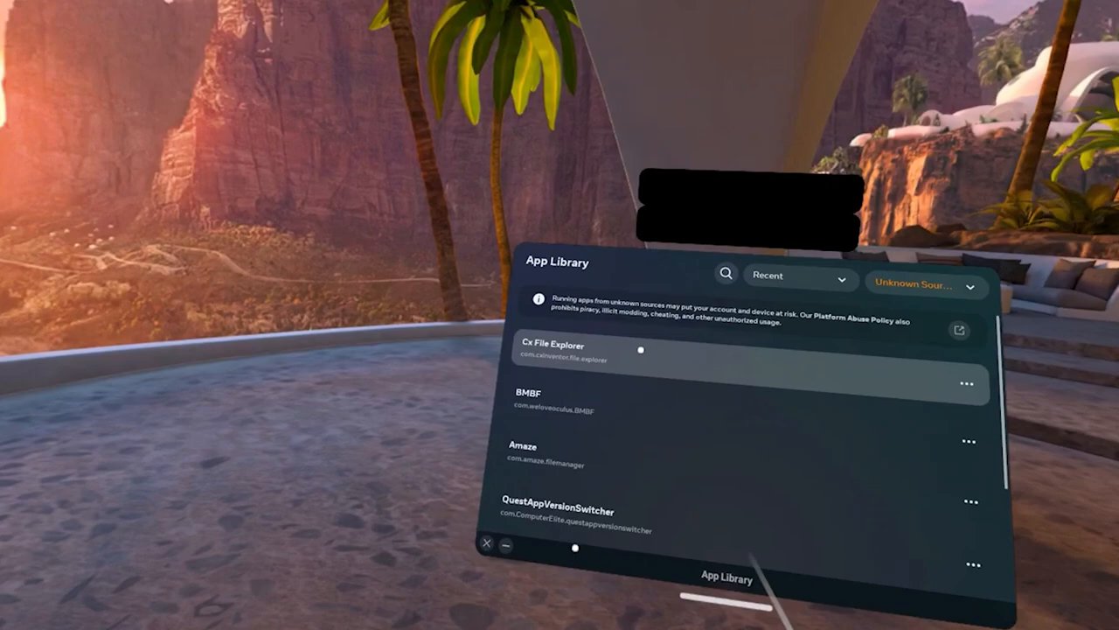
pyautogui.click(554, 344)
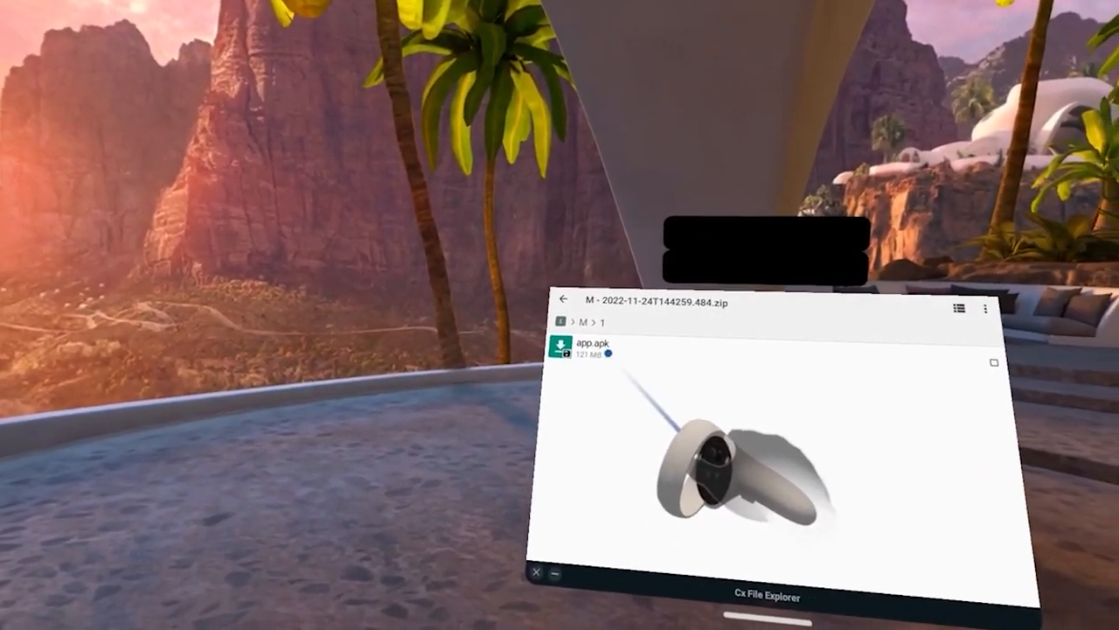
# Install Gorilla Tag from app.apk and dismiss the App installed notice
pyautogui.click(581, 344)
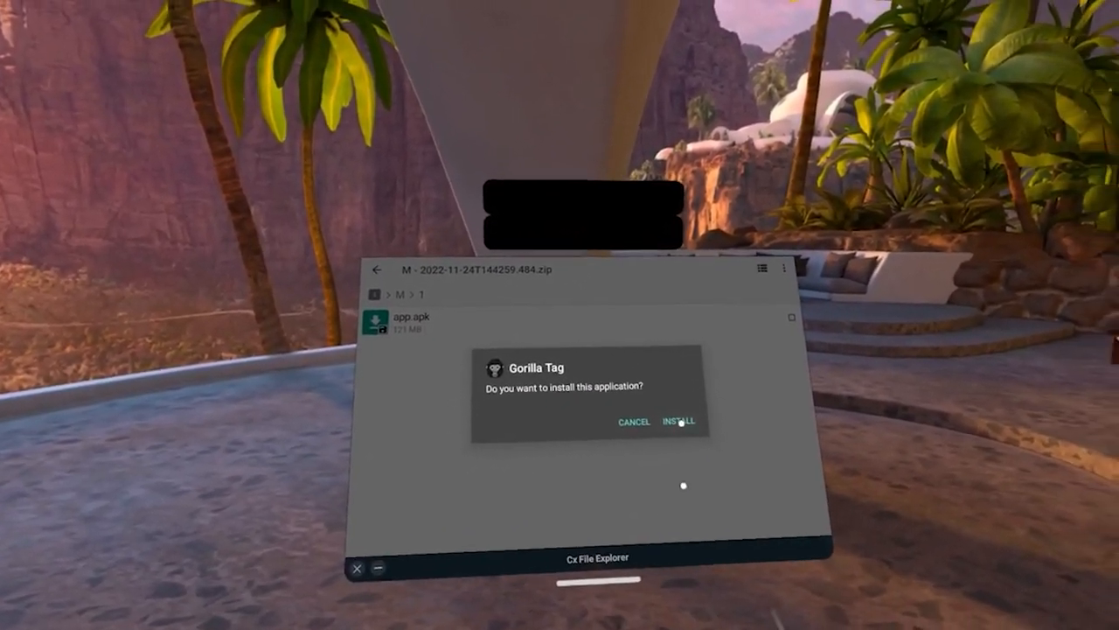
pyautogui.click(679, 421)
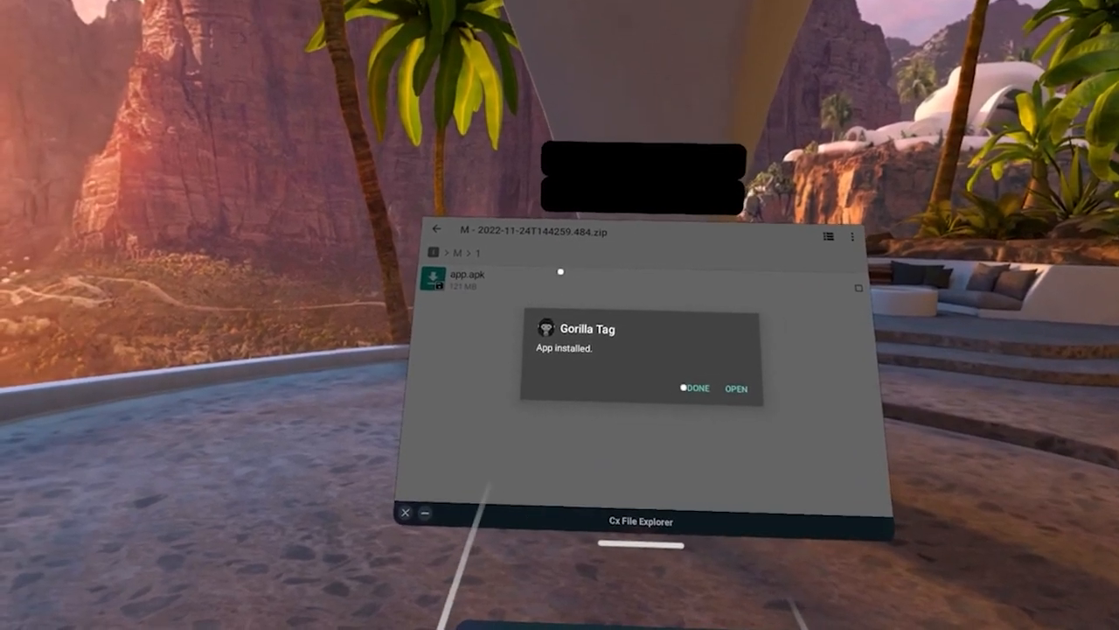
pyautogui.click(695, 389)
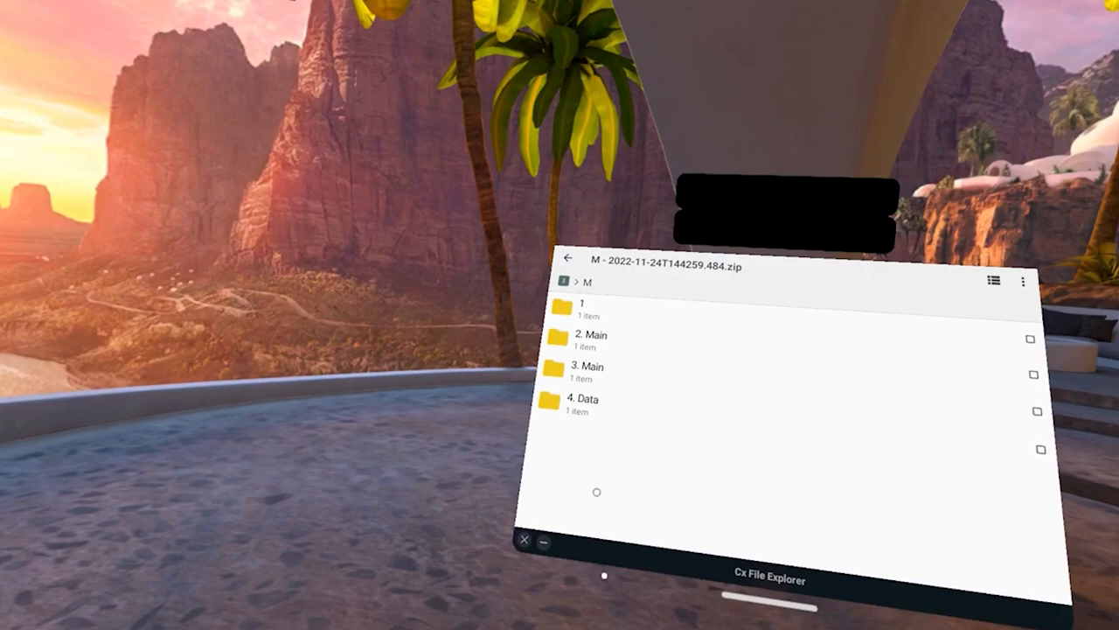
# Copy ModData from the zip's 2. Main folder and paste it into main storage
pyautogui.click(590, 340)
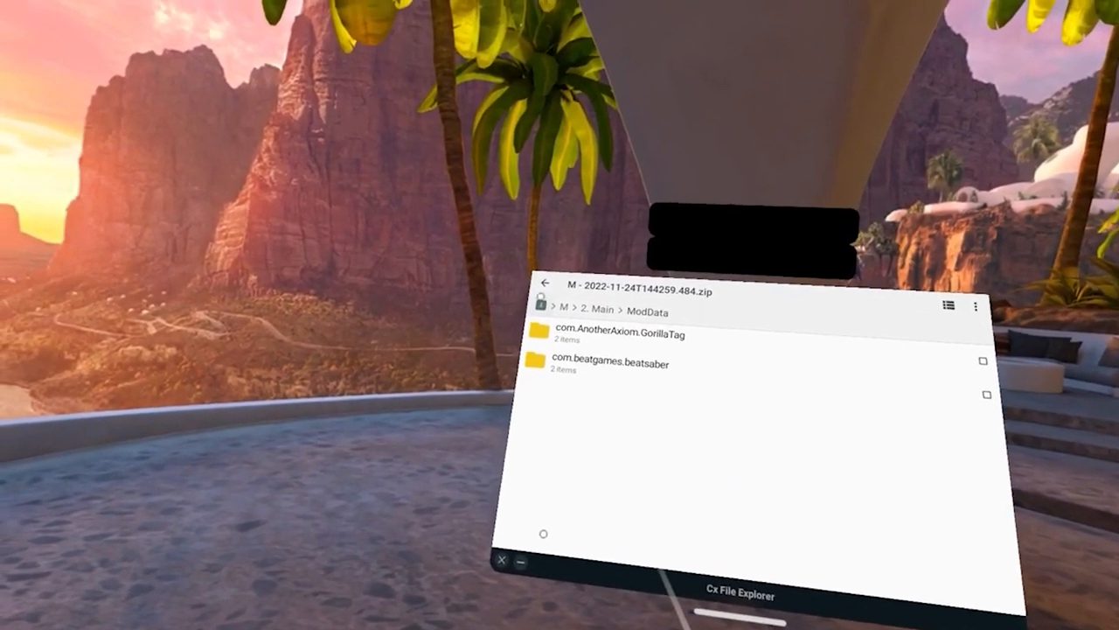
pyautogui.click(539, 304)
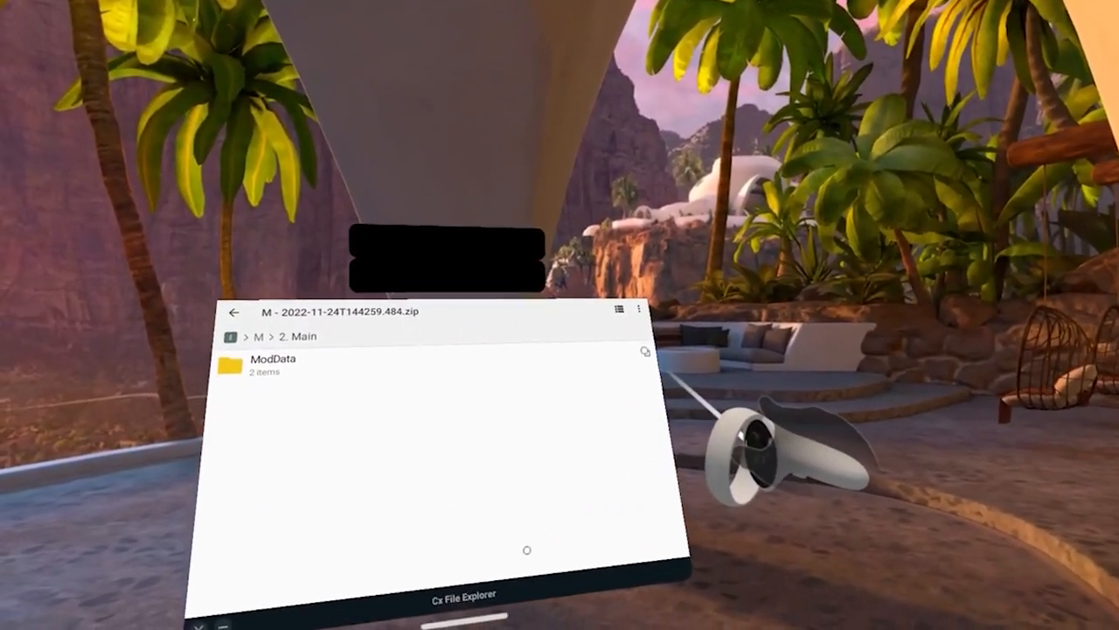
pyautogui.click(271, 364)
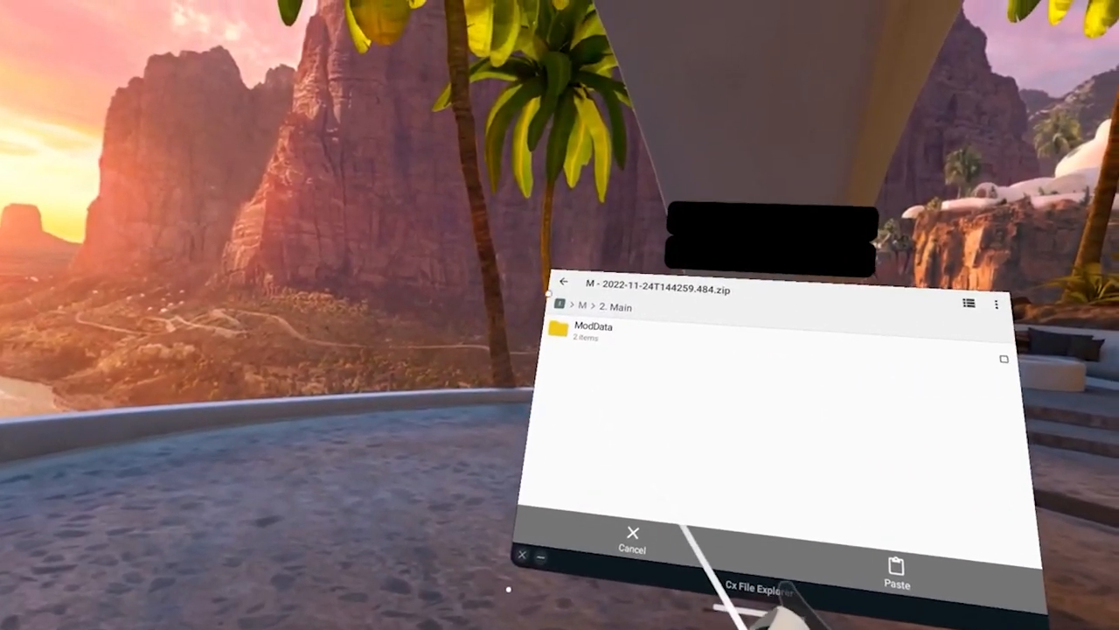
pyautogui.click(565, 289)
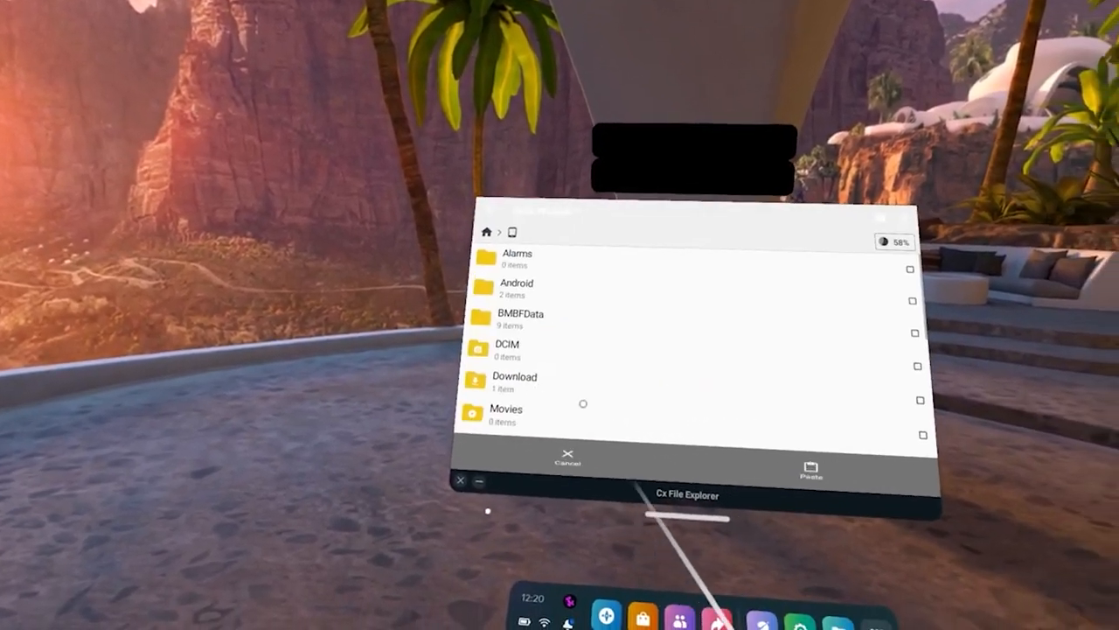
pyautogui.click(809, 471)
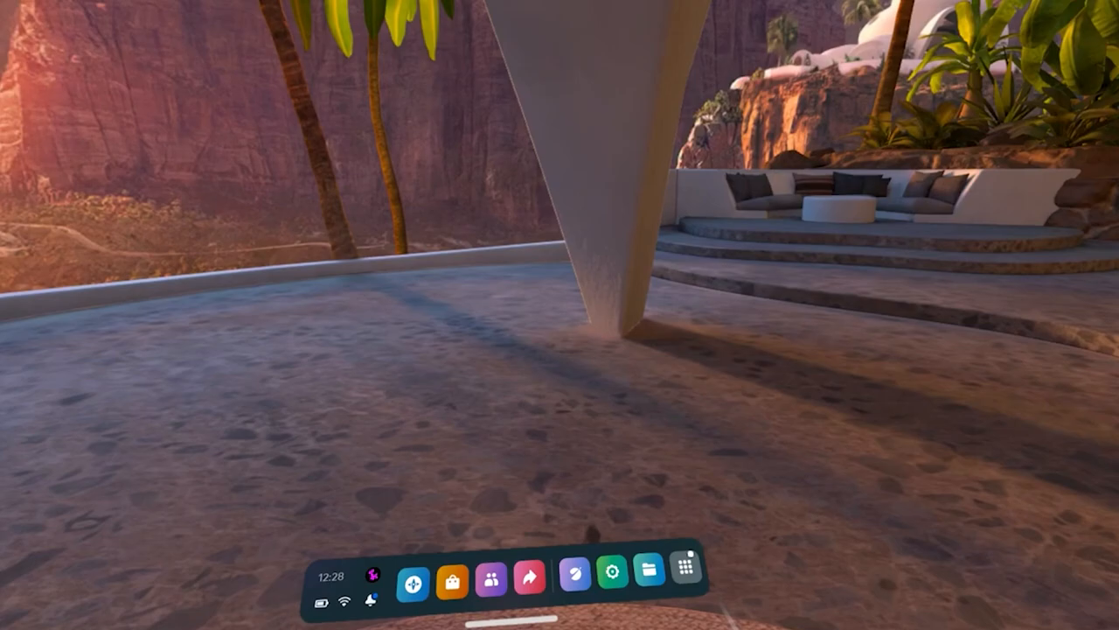
# Launch Gorilla Tag with tracking on, open it despite the restore warning, and allow audio
pyautogui.click(683, 576)
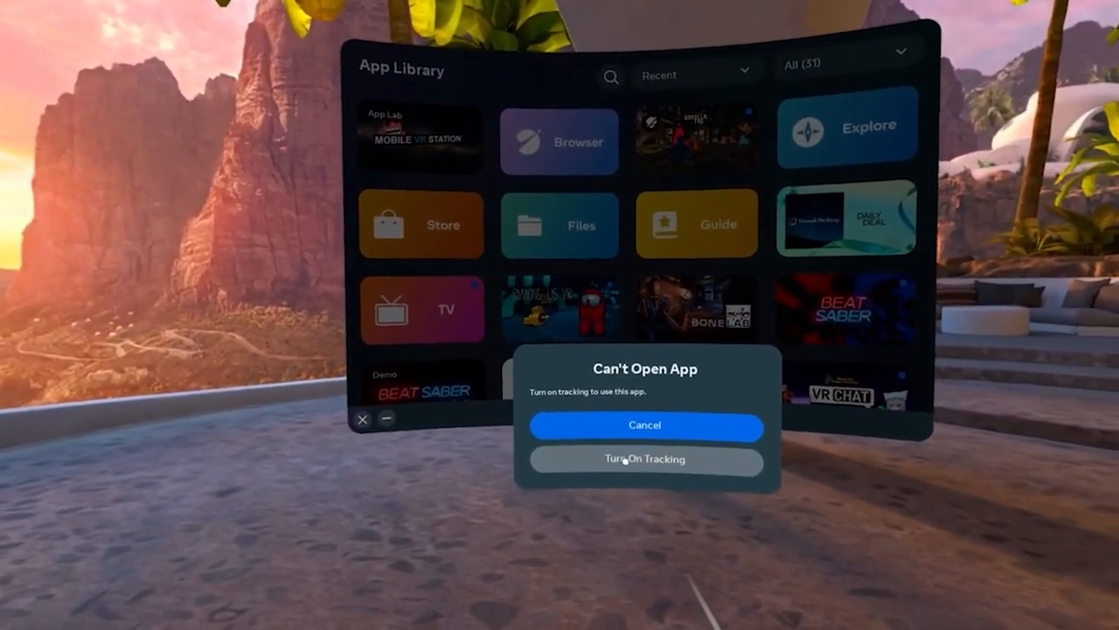
pyautogui.click(645, 458)
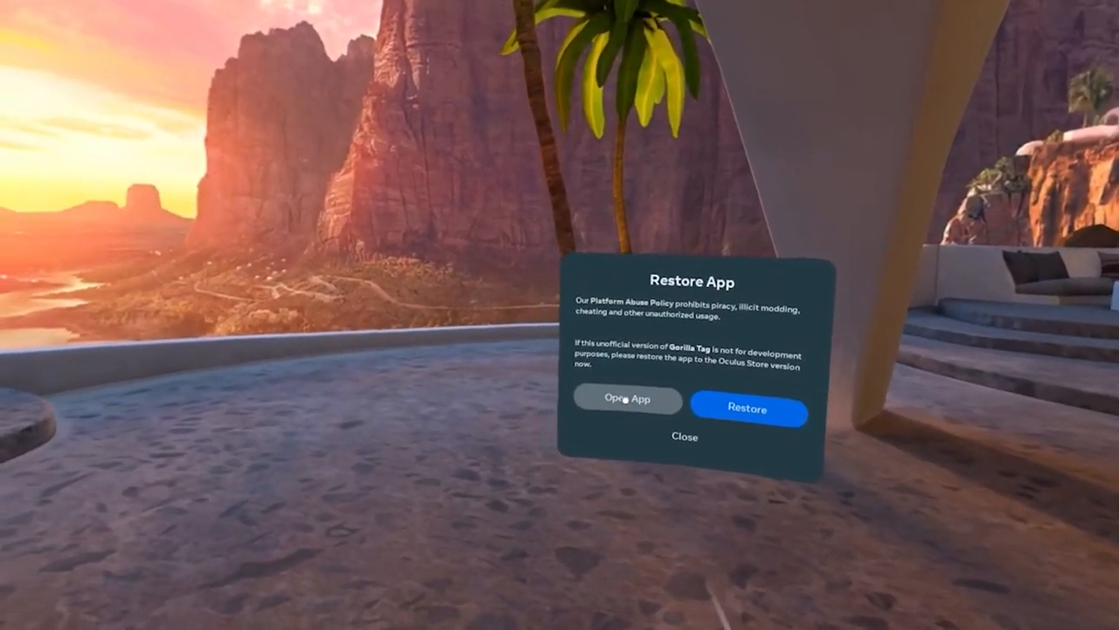
pyautogui.click(627, 400)
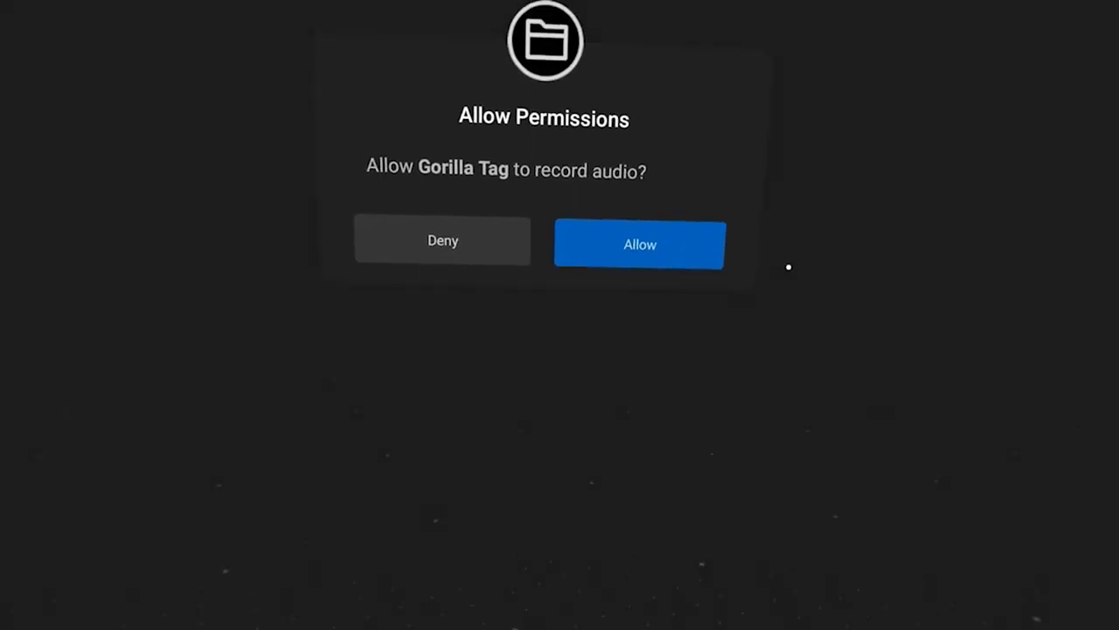
pyautogui.click(639, 244)
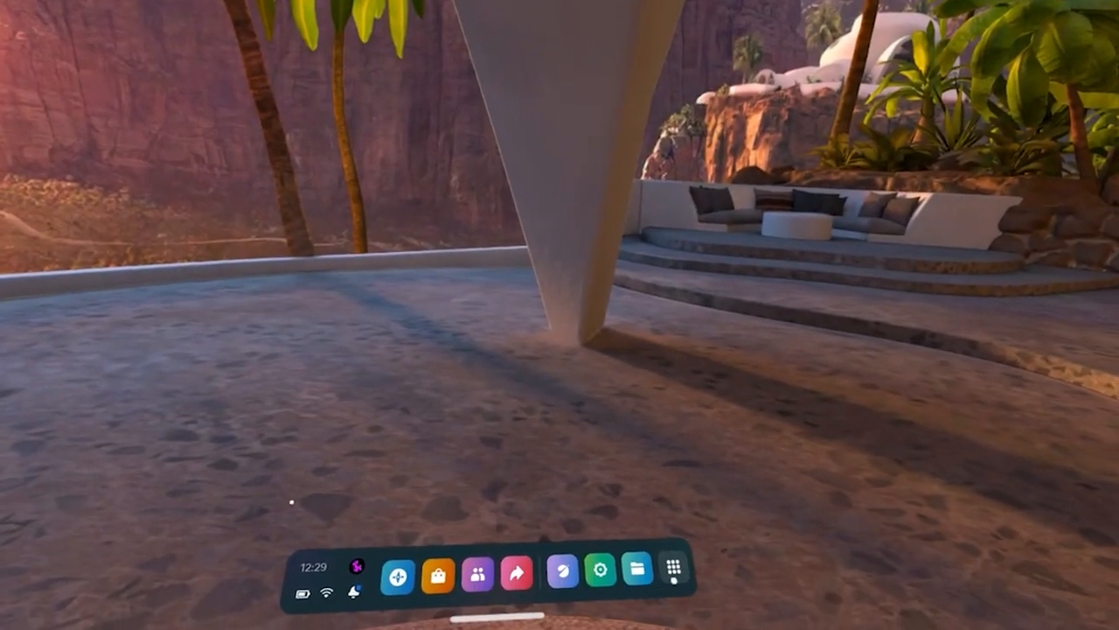
pyautogui.click(661, 571)
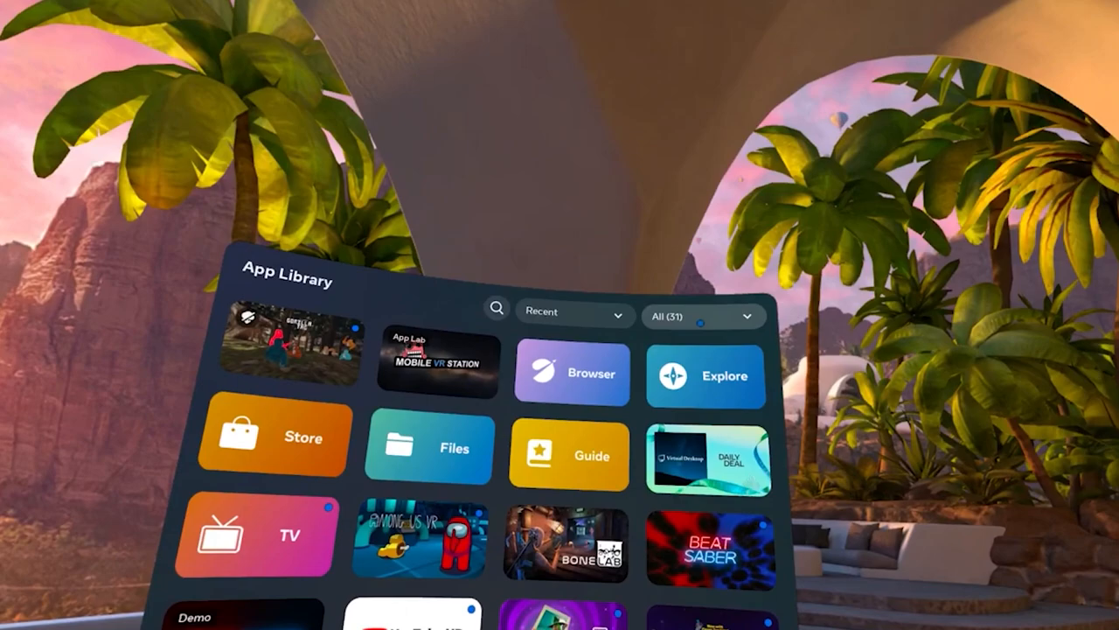
# Relaunch Cx File Explorer from Unknown Sources and merge ModData into QuestPatcher, overwriting all conflicts
pyautogui.click(702, 316)
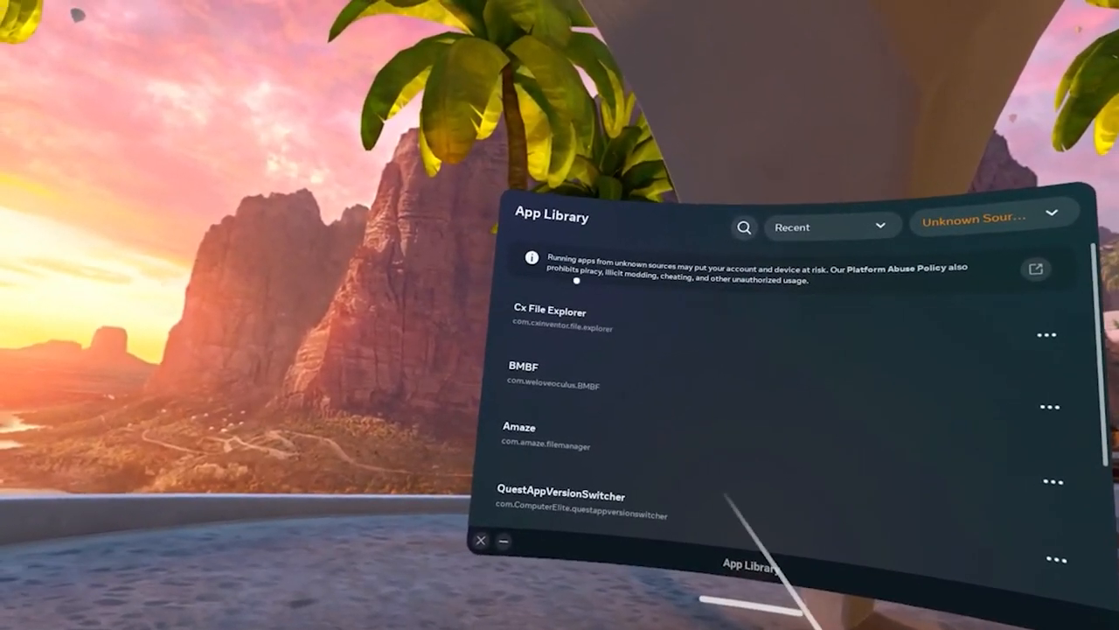
pyautogui.click(549, 315)
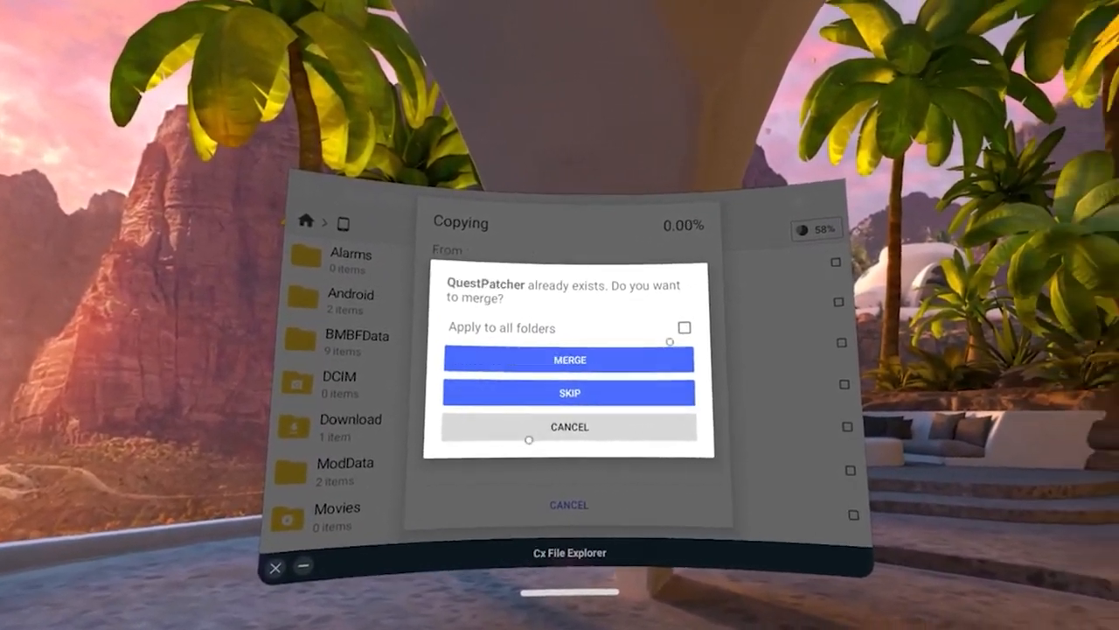
pyautogui.click(569, 359)
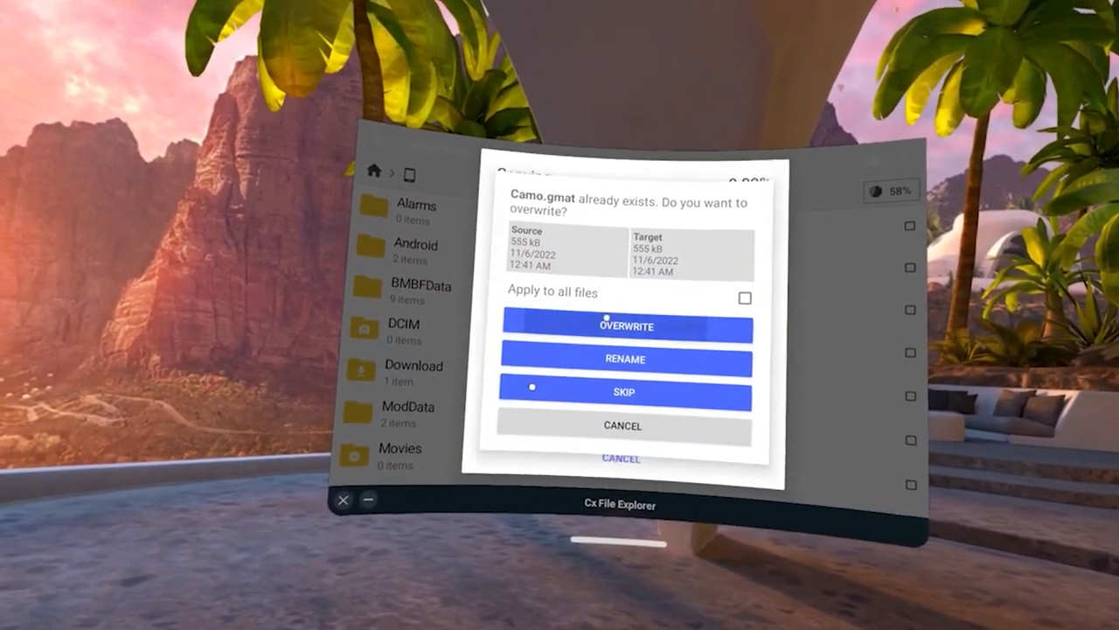
pyautogui.click(744, 298)
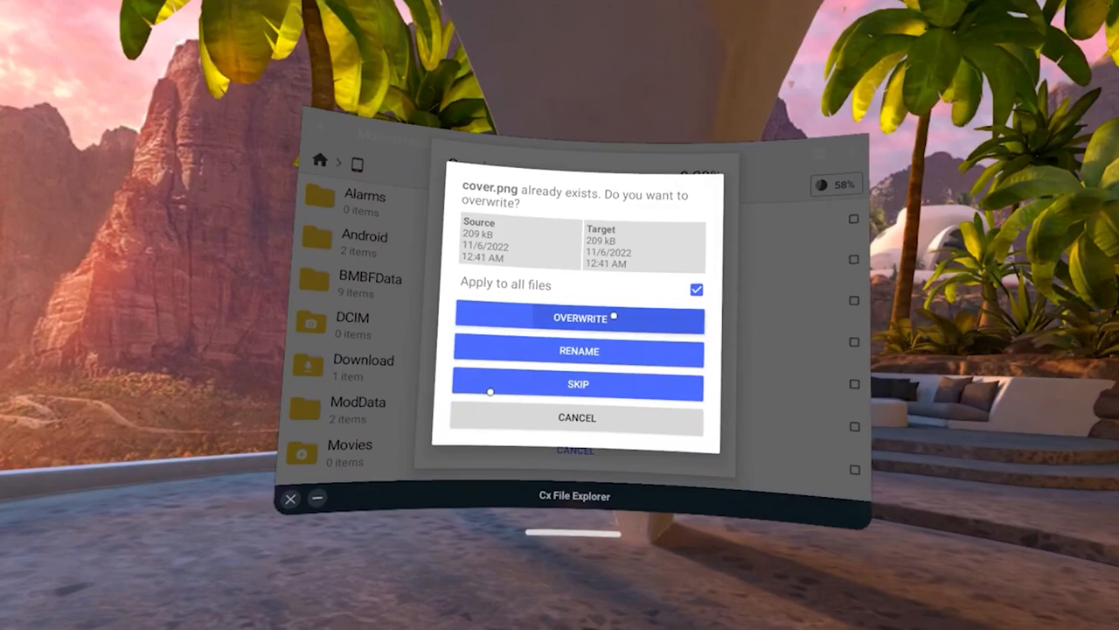
pyautogui.click(577, 317)
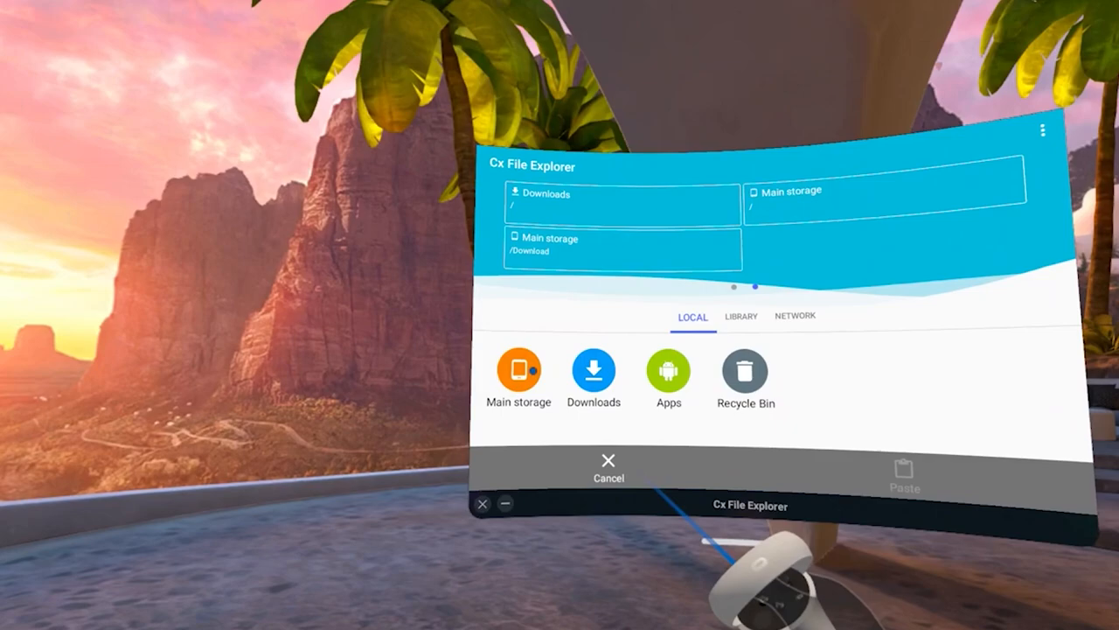
# Paste into Android/data, merging com.AnotherAxiom.GorillaTag and overwriting all conflicting files
pyautogui.click(519, 367)
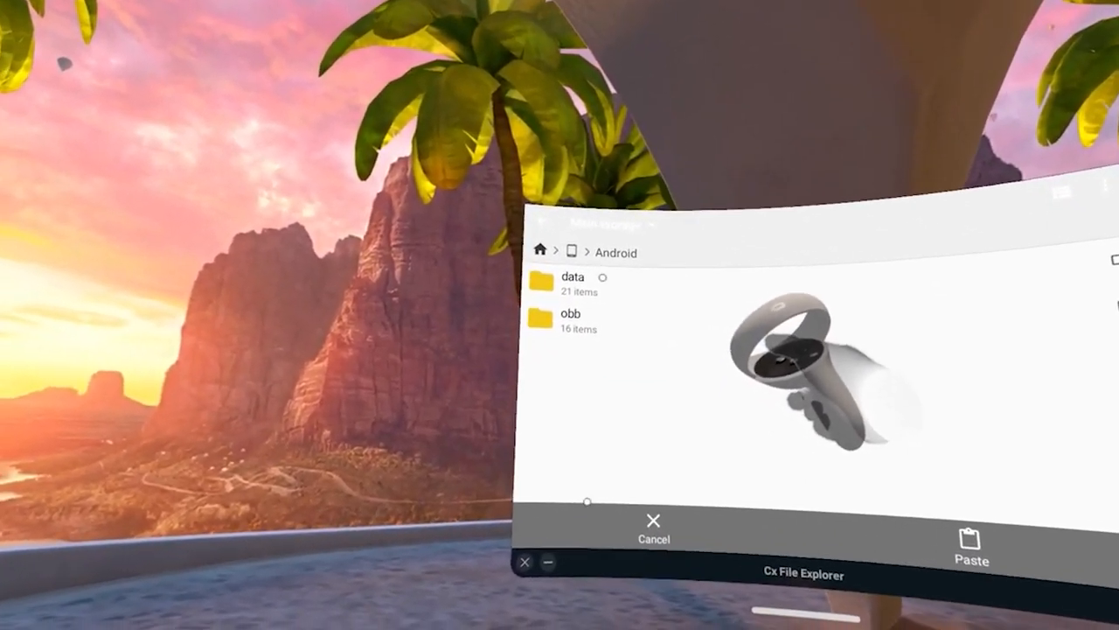
pyautogui.click(572, 277)
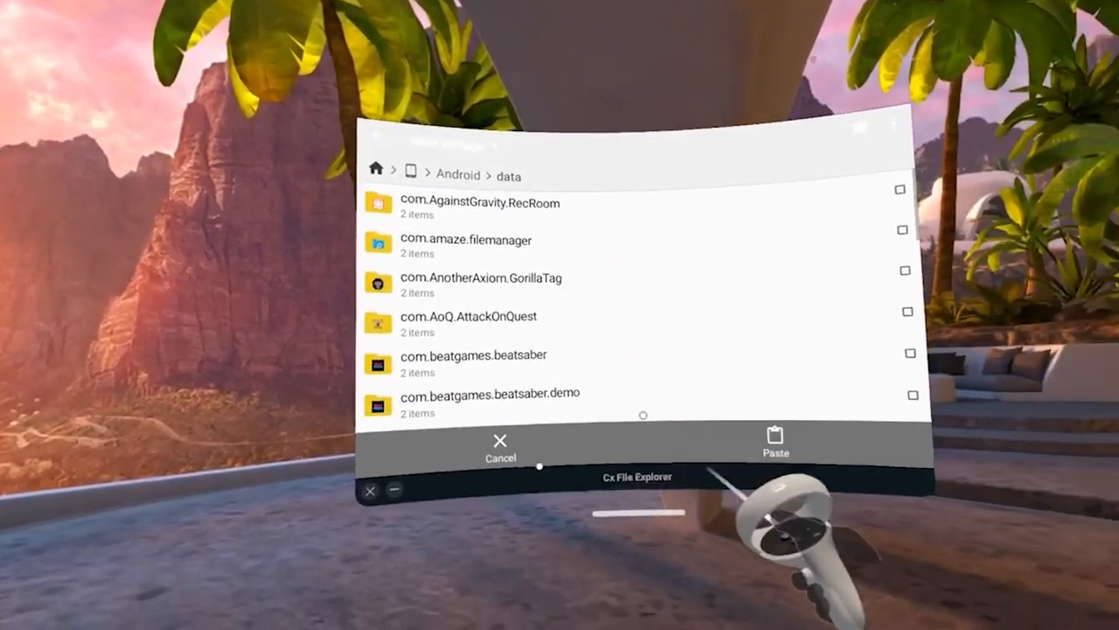
pyautogui.click(775, 441)
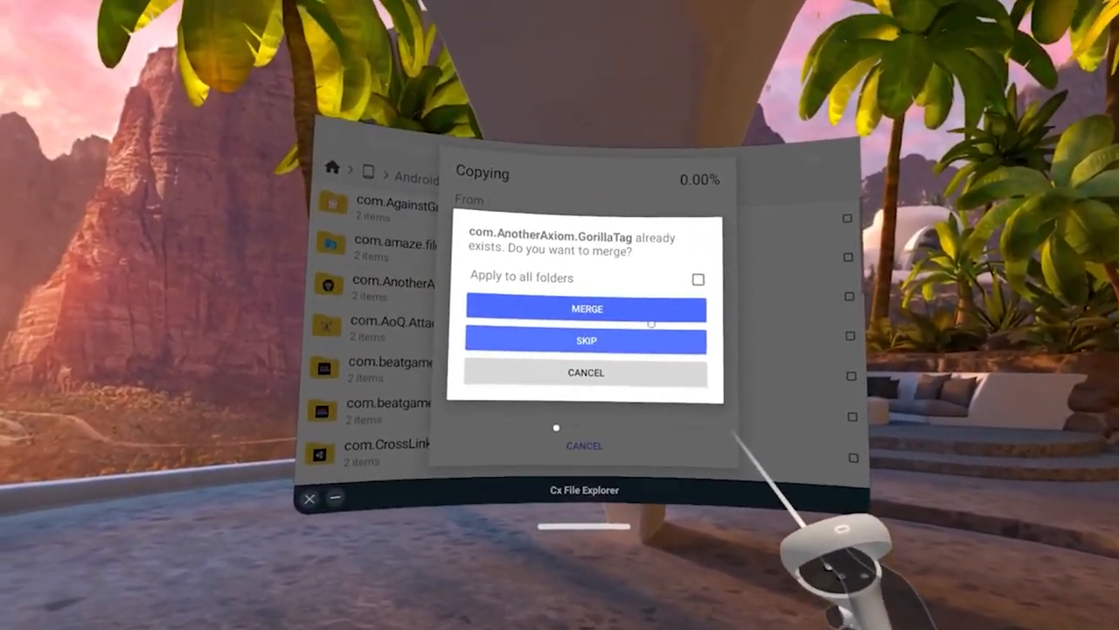
pyautogui.click(698, 279)
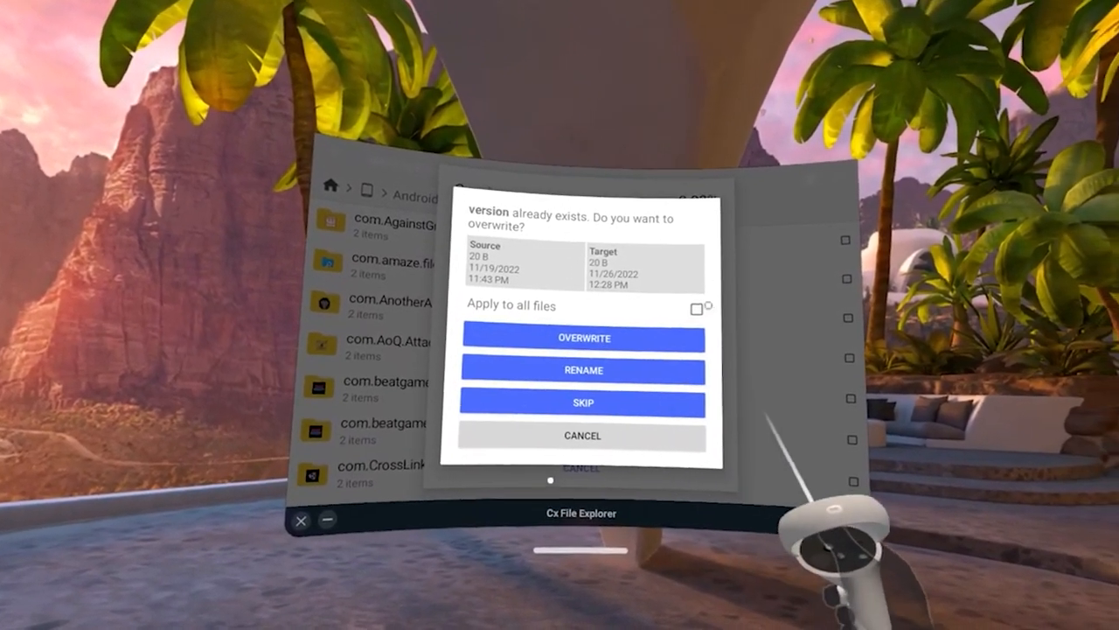
pyautogui.click(699, 307)
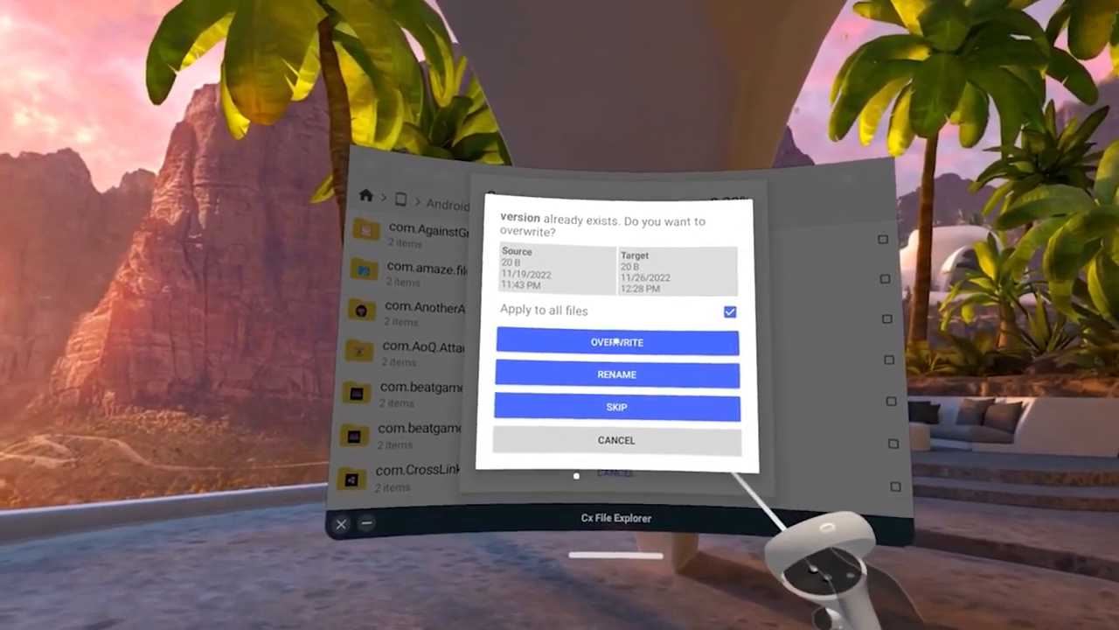
pyautogui.click(617, 342)
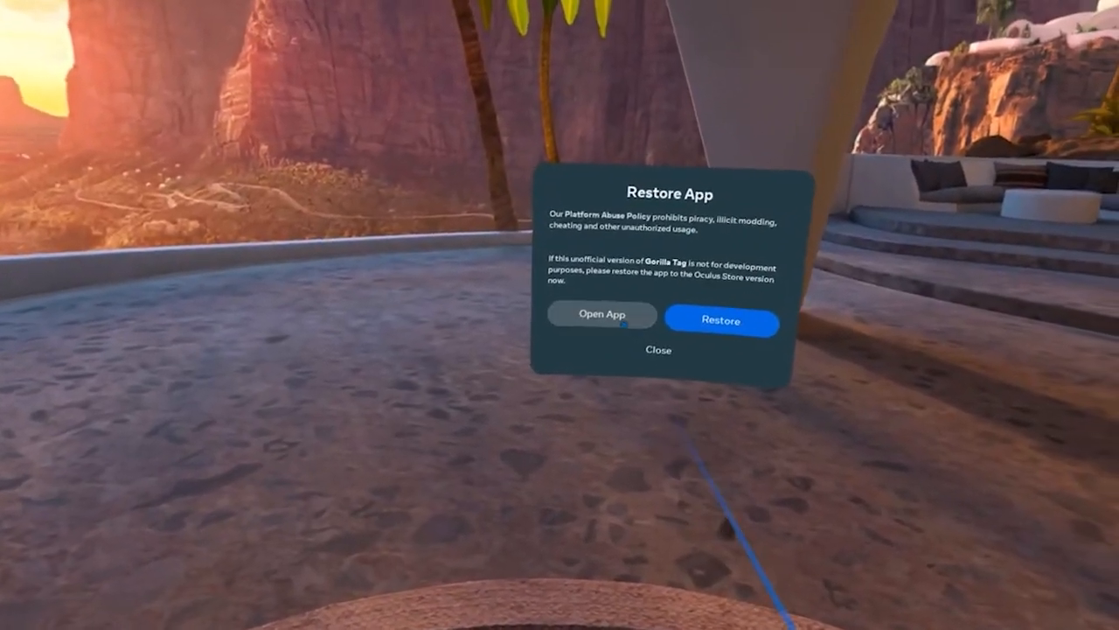
# Open modded Gorilla Tag past the Restore App warning and return to the previous mod menu page
pyautogui.click(601, 315)
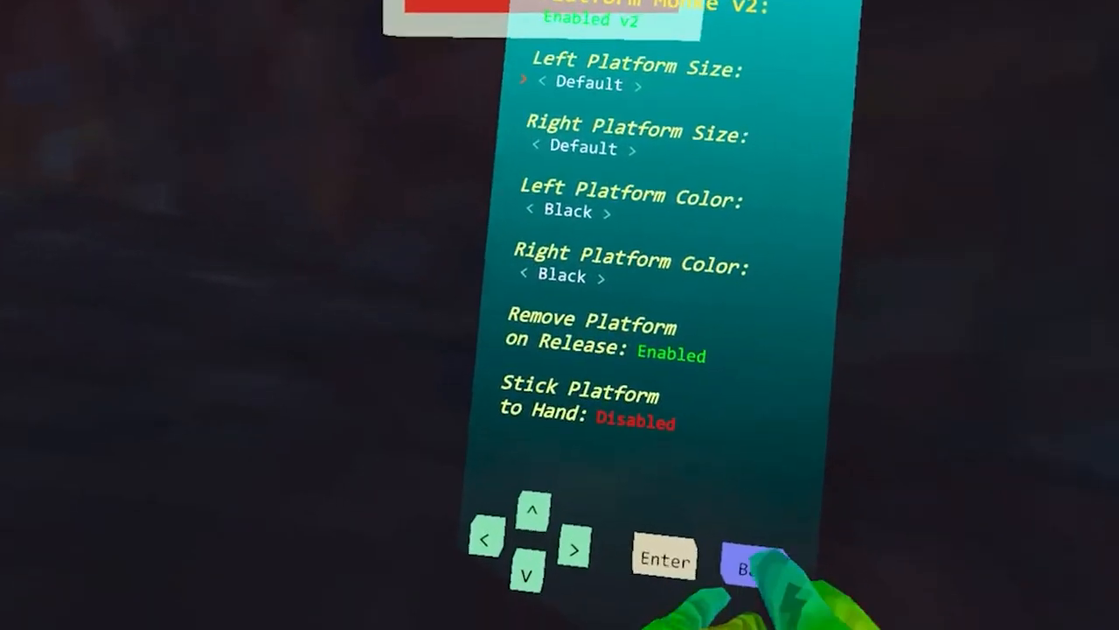
pyautogui.click(752, 569)
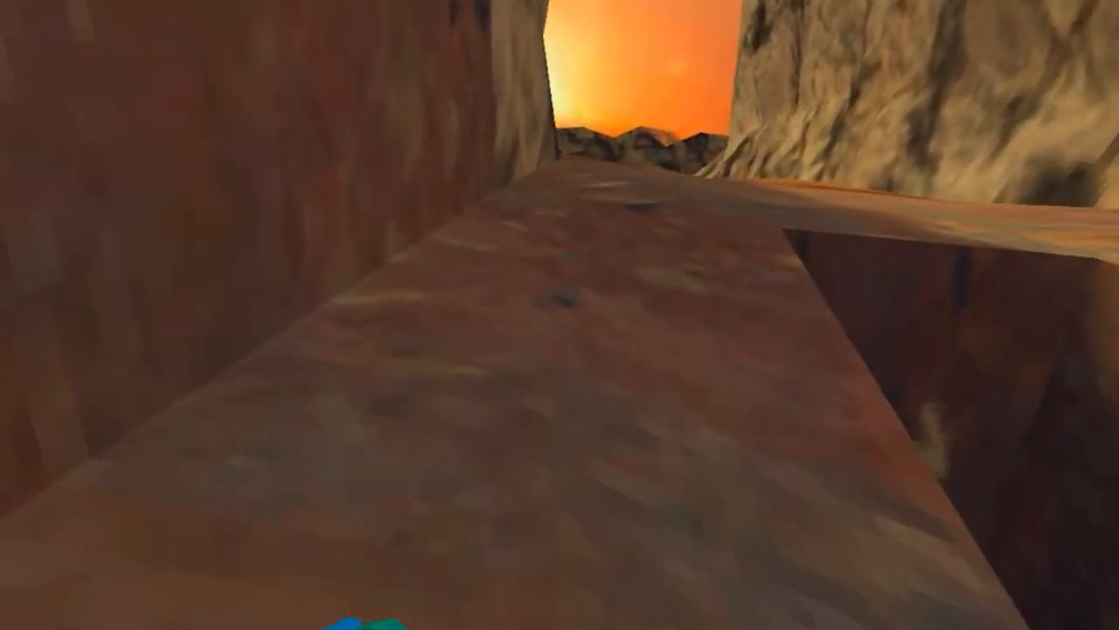
pyautogui.moveTo(560, 315)
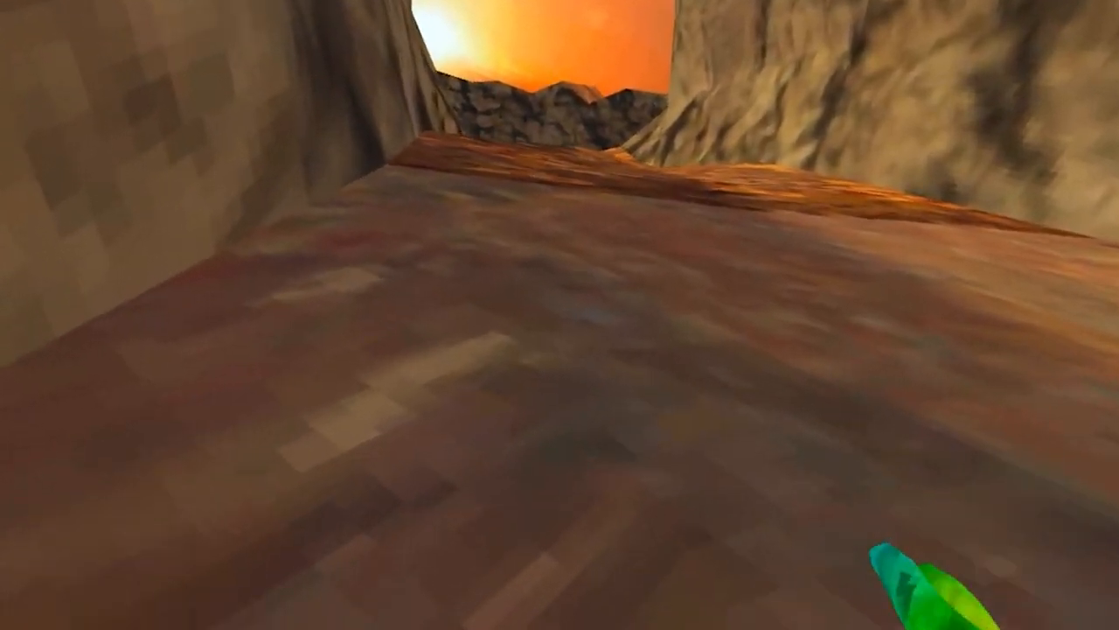